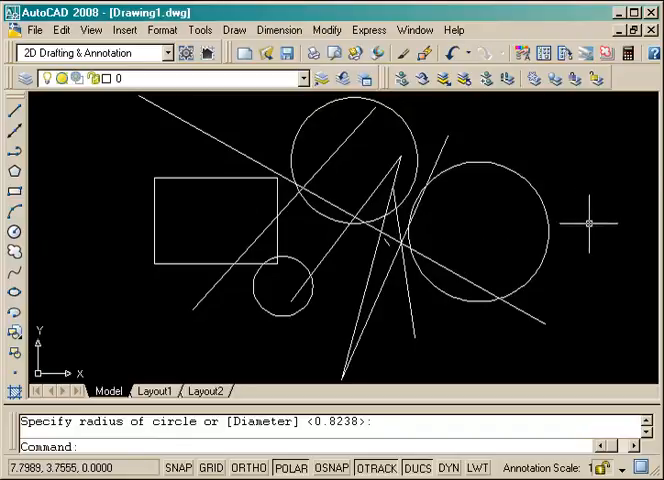
mouse_move(590, 318)
text(ERASE)
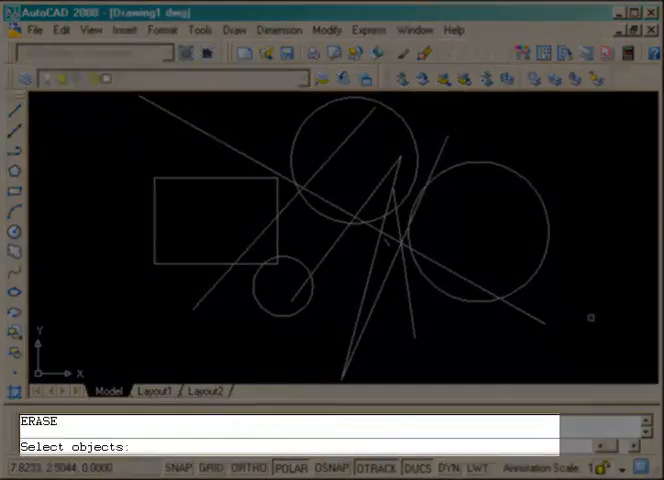
- Erase the last-drawn circle near the top centre using the Last option
text(L)
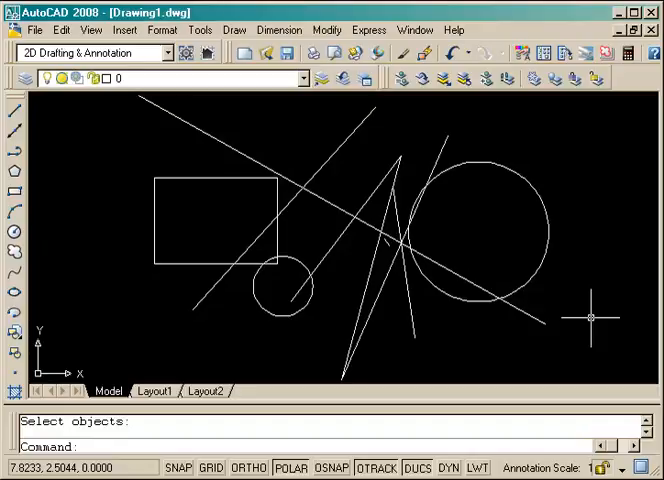
mouse_move(185, 220)
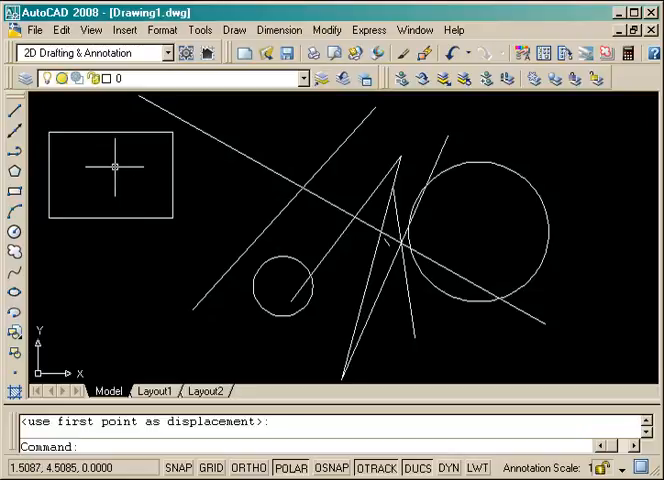
- Erase the moved rectangle with the Previous selection, then undo the erase
text(ERASE)
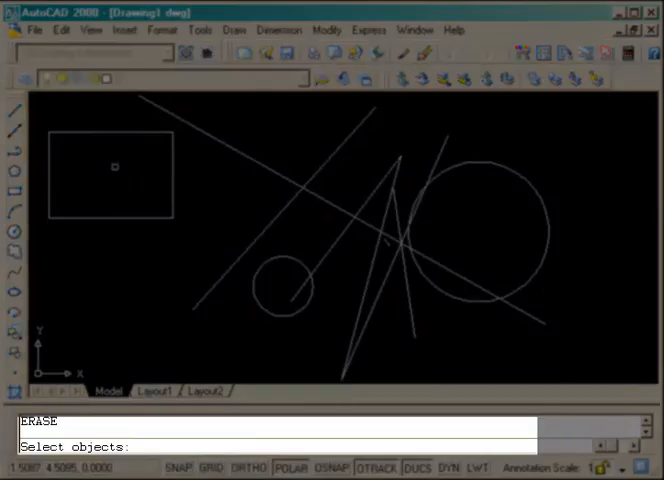
text(P)
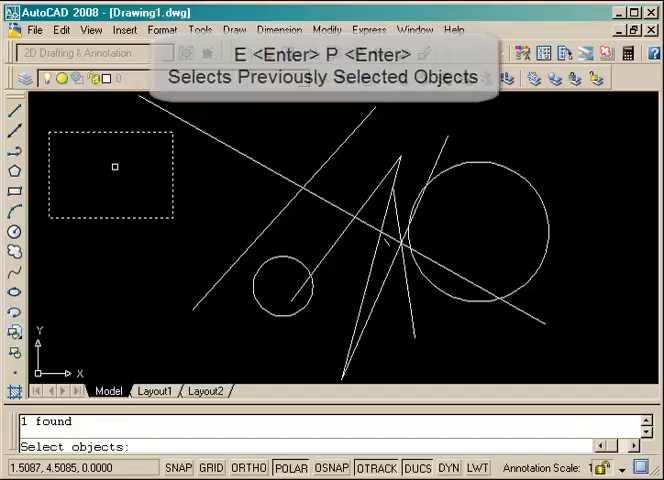
key(ctrl+z)
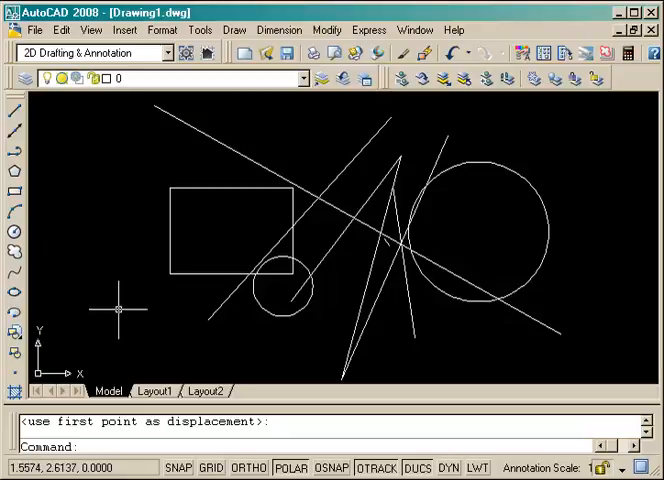
- Begin erasing with the Fence selection option
text(E ERASE)
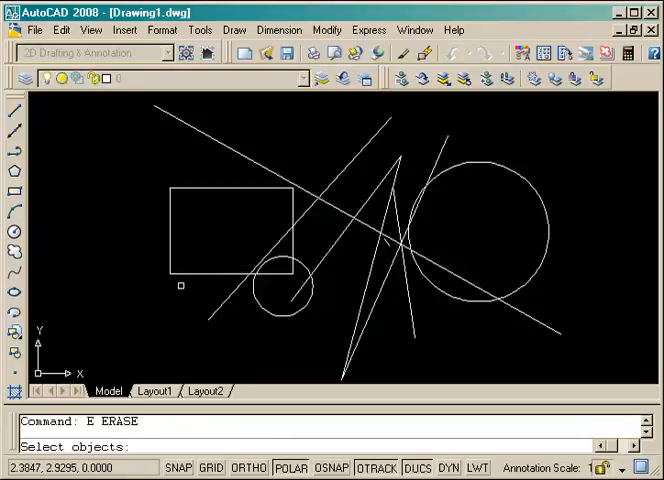
text(F)
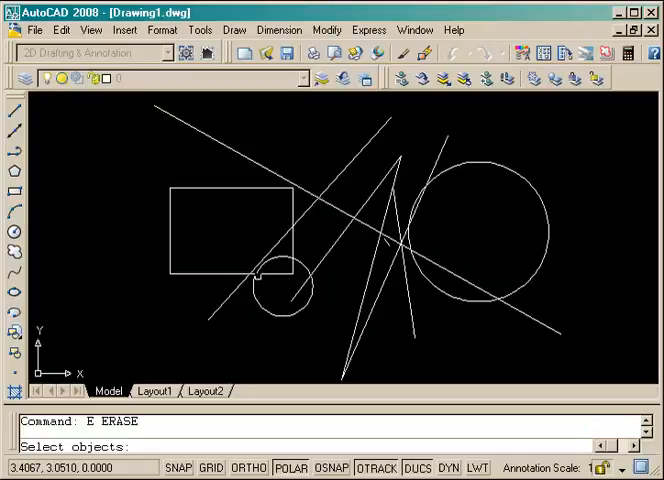
text(CP)
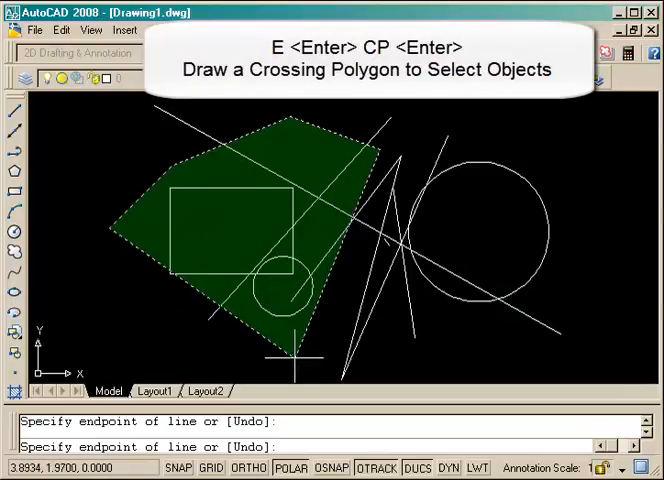
click(437, 355)
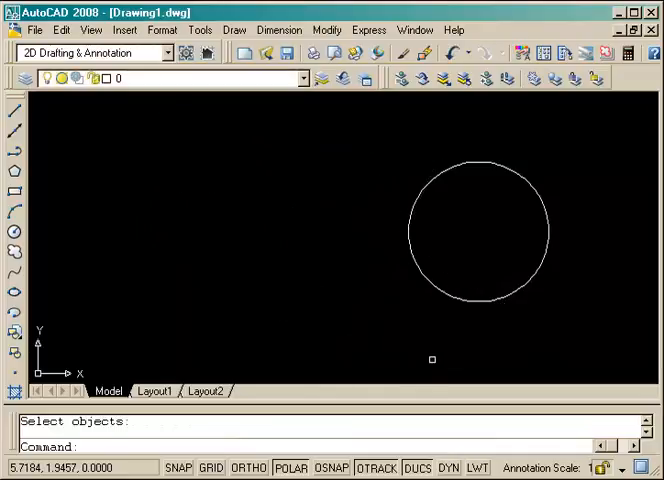
key(ctrl+z)
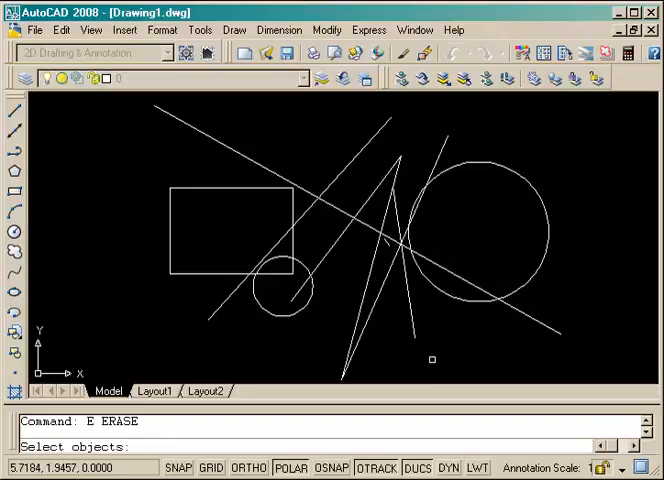
- Choose the WP window-polygon option to enclose the rectangle and small circle
text(WP)
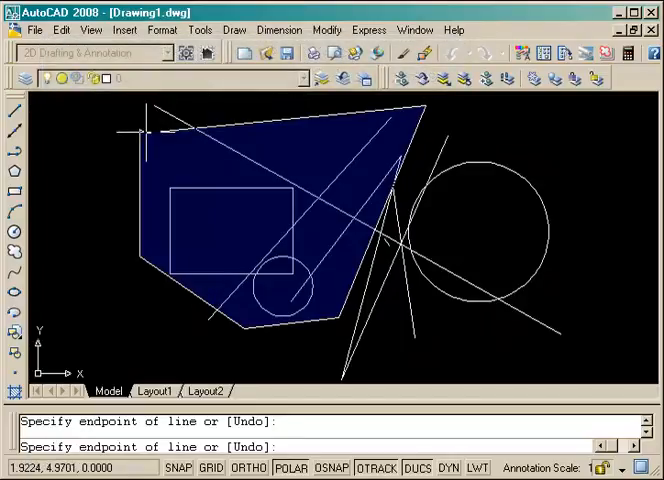
mouse_move(203, 161)
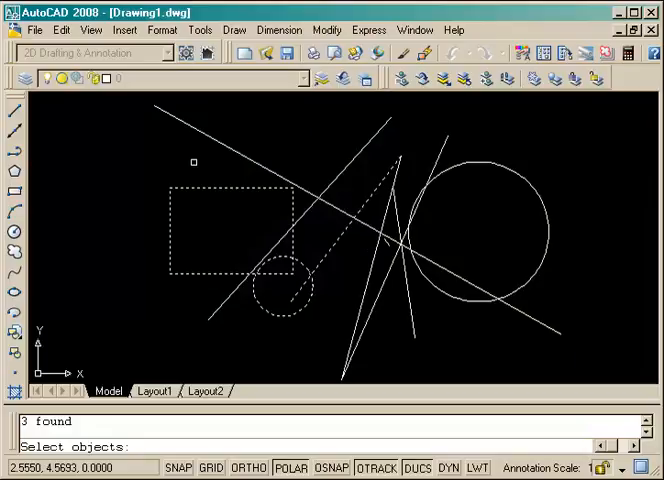
mouse_move(333, 245)
text(E)
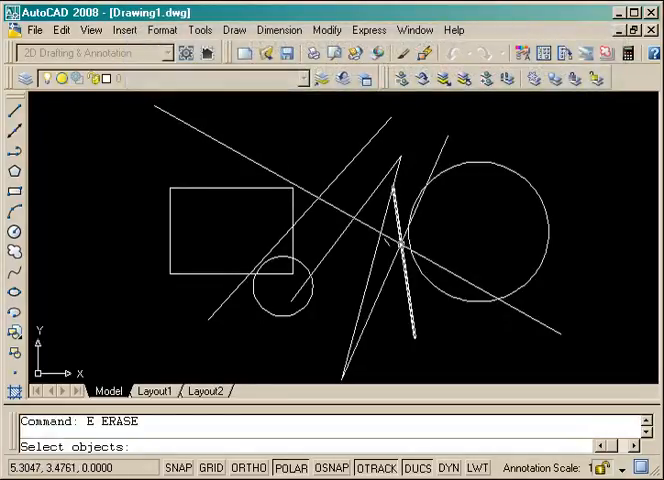
click(398, 245)
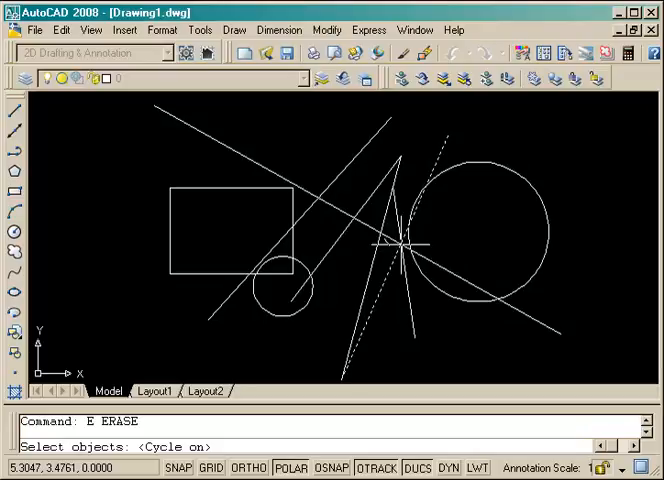
click(400, 245)
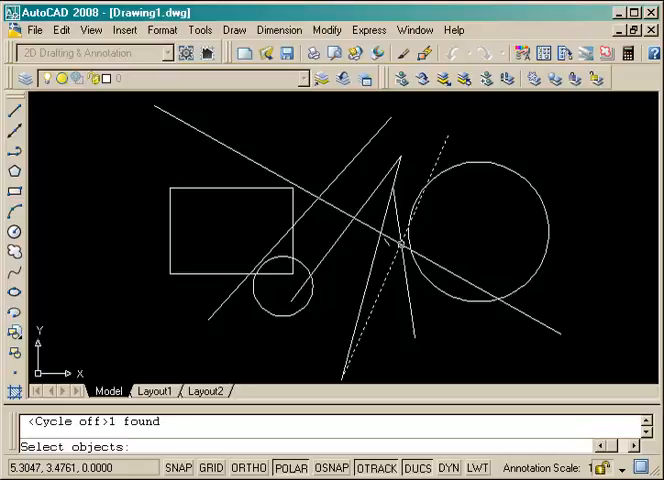
mouse_move(302, 229)
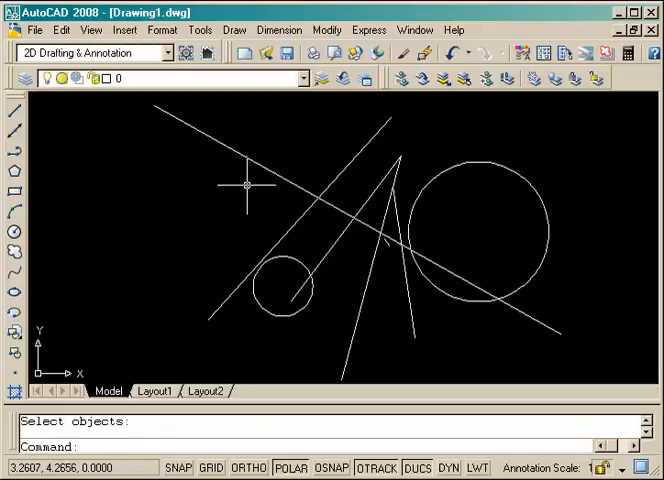
key(ctrl+z)
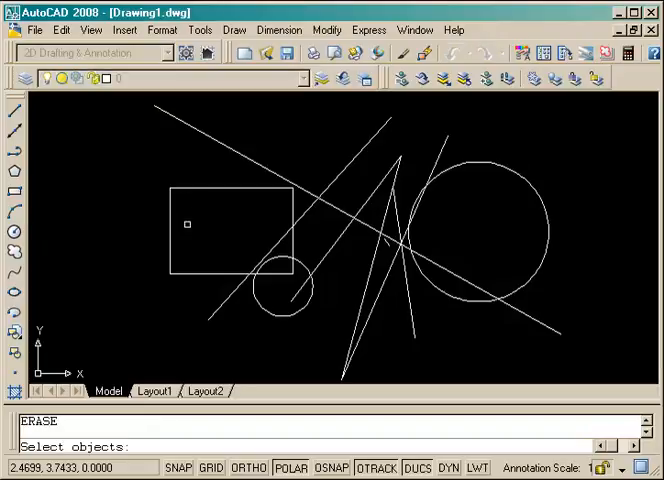
click(187, 223)
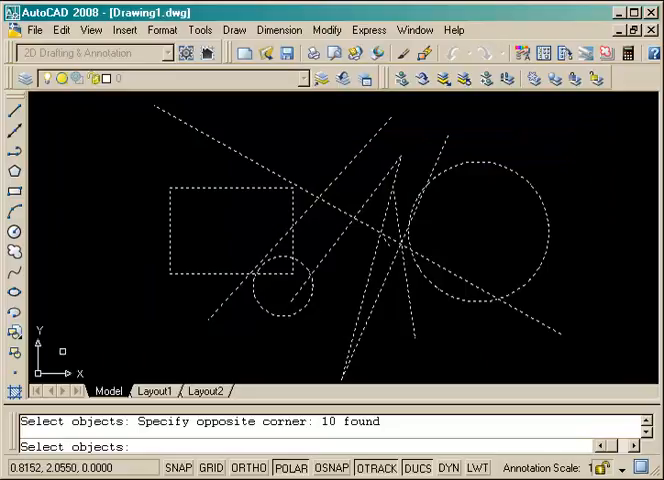
key(Delete)
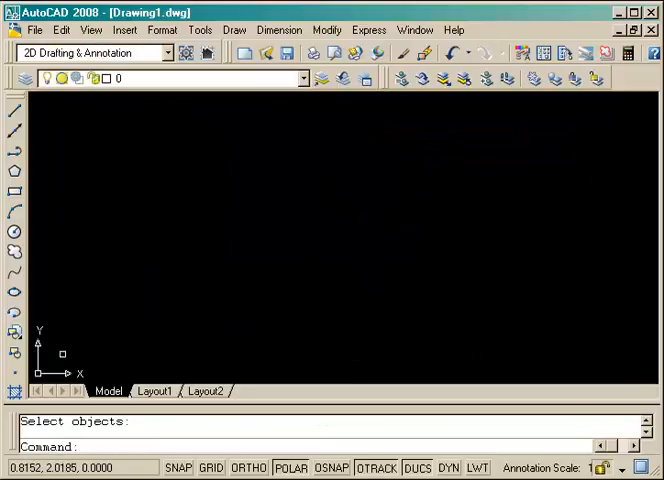
key(ctrl+z)
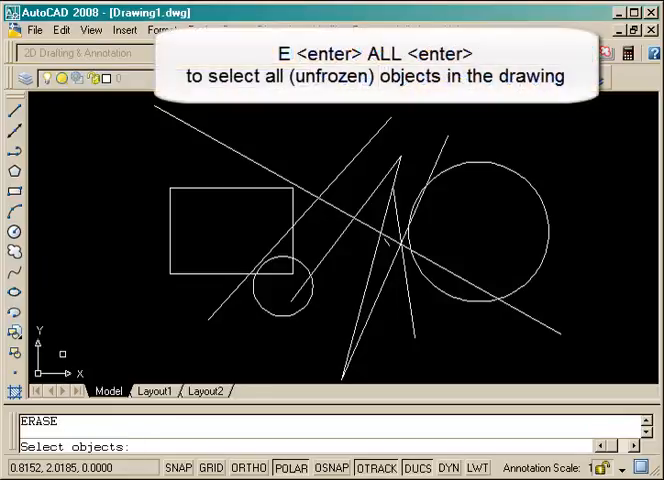
- Erase all objects with the ALL option, emptying model space
text(ALL)
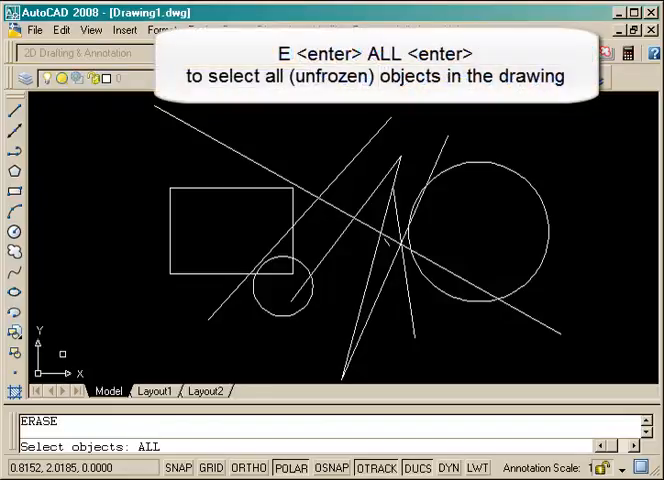
key(enter)
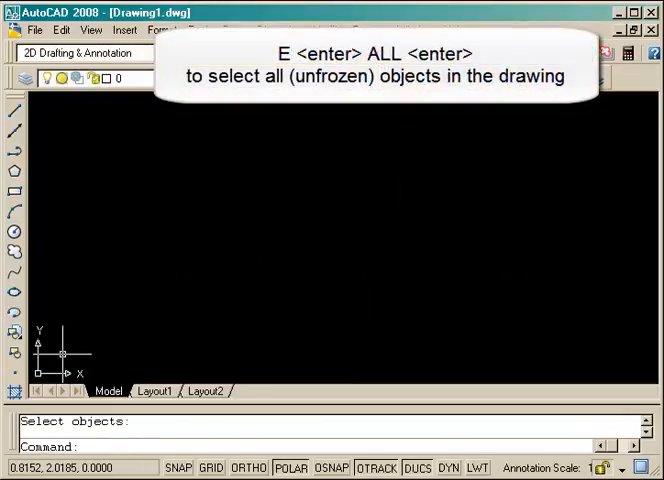